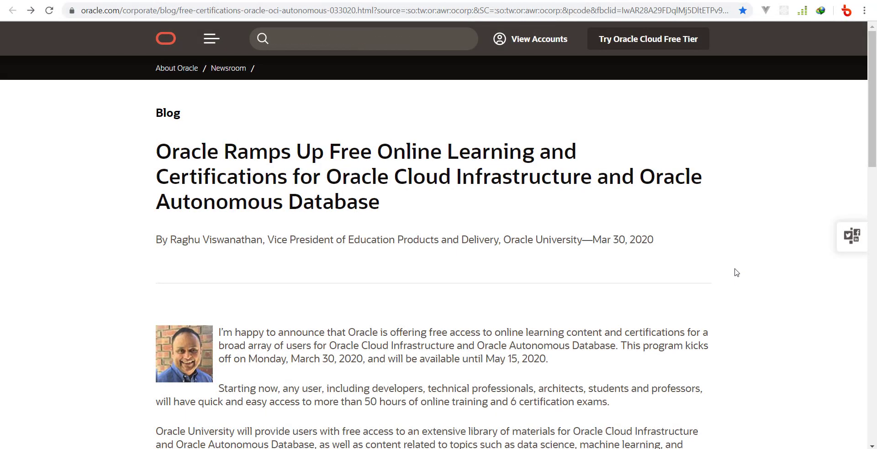
- Scroll the blog post to Step 2 and open the Oracle Autonomous Database Specialist path
click(363, 38)
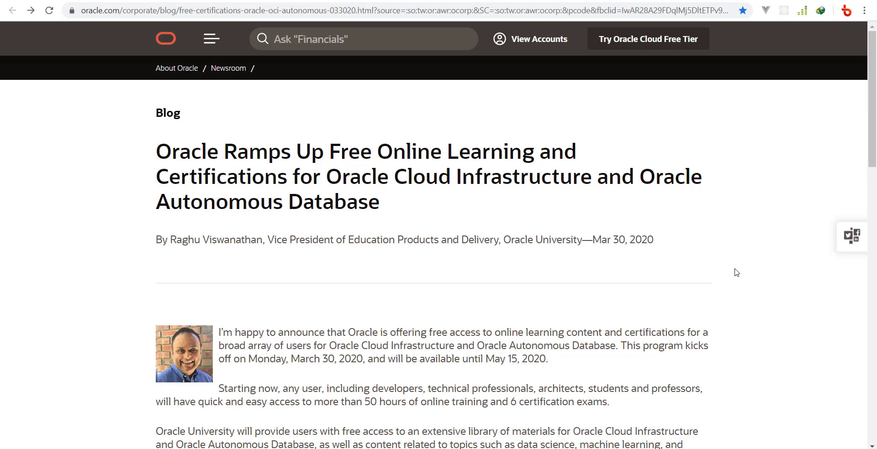
scroll(down, 3)
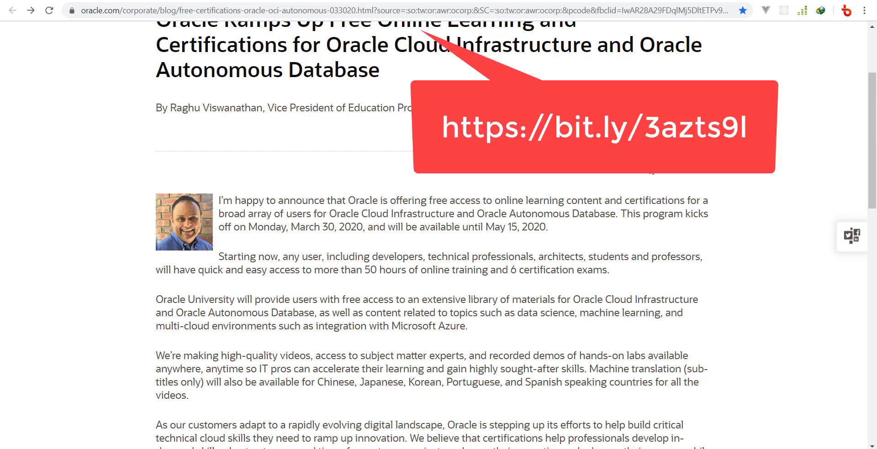
scroll(down, 3)
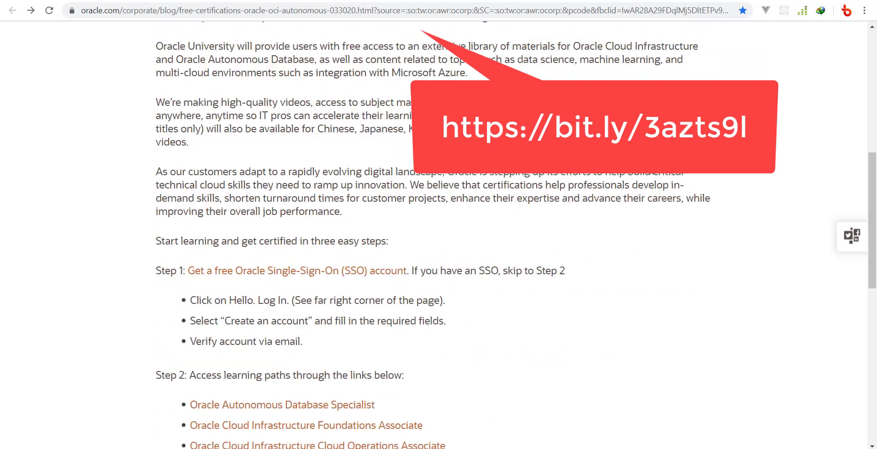
scroll(down, 3)
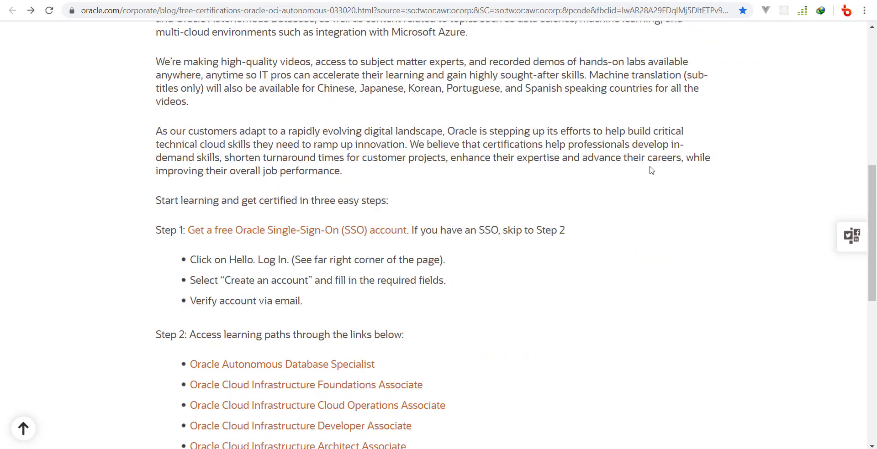
mouse_move(356, 230)
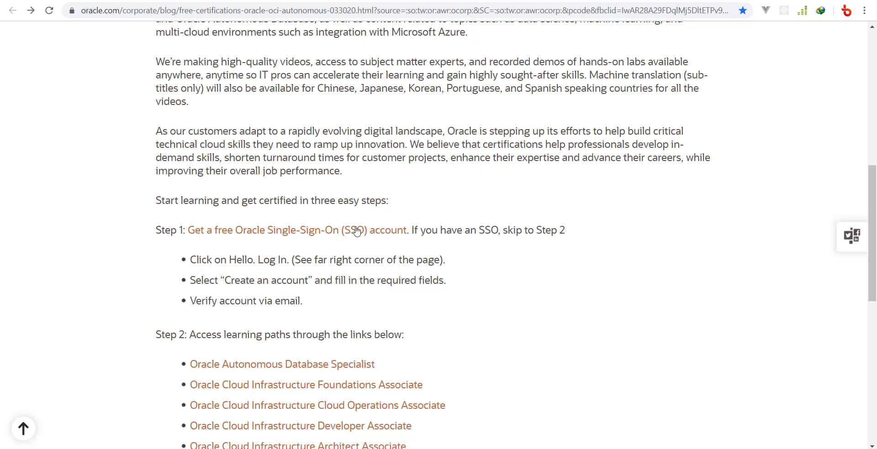
mouse_move(433, 157)
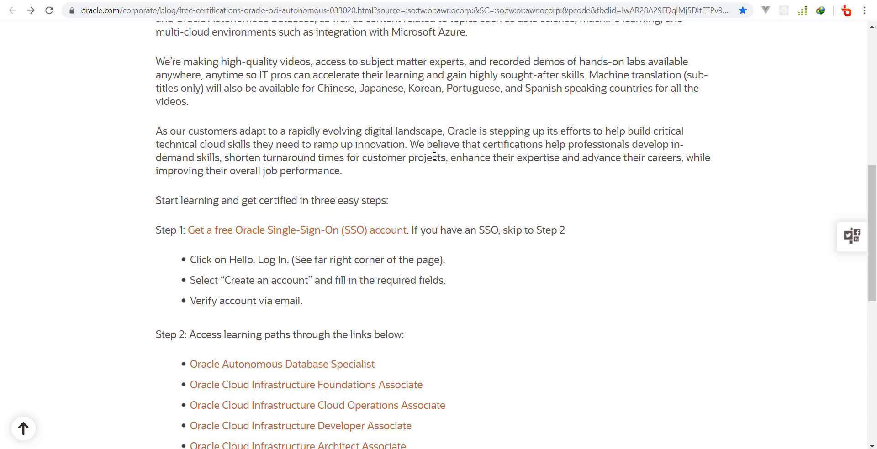
scroll(down, 3)
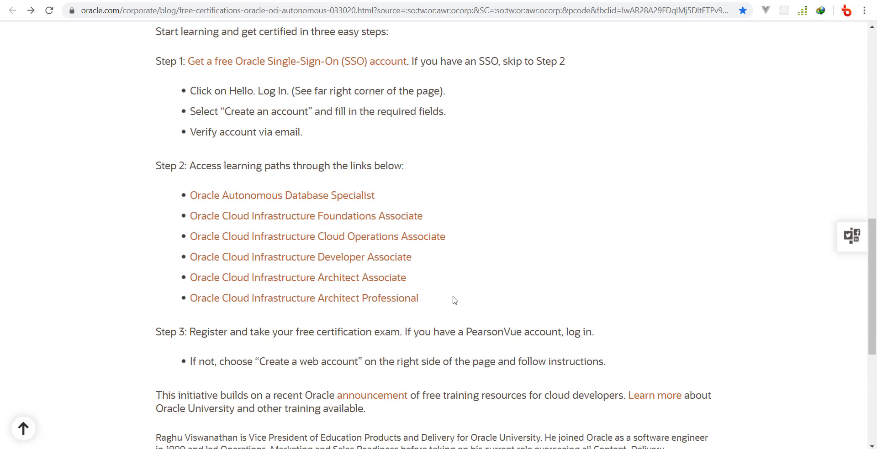
mouse_move(411, 273)
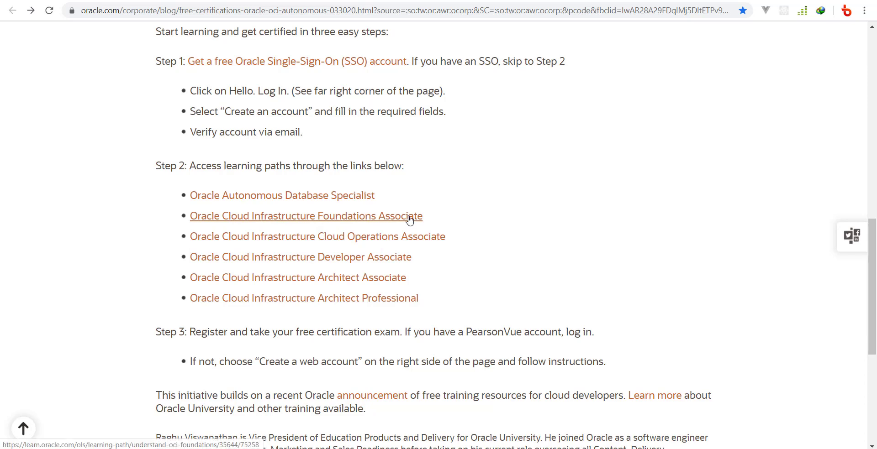
mouse_move(531, 217)
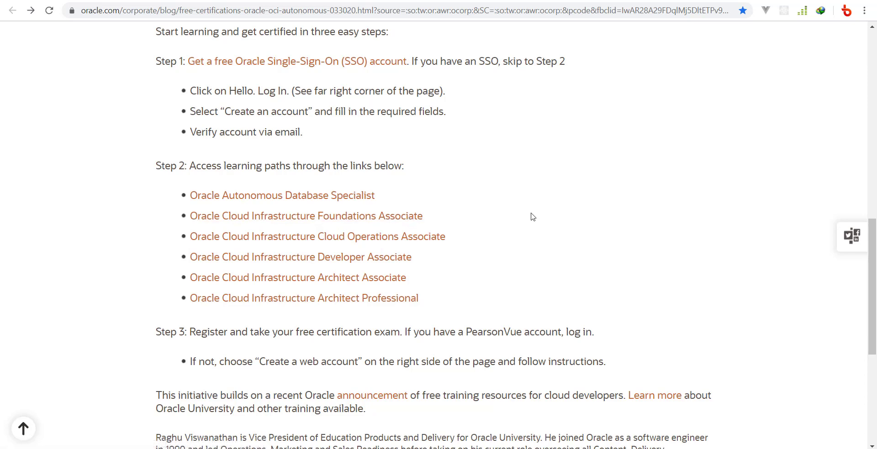
mouse_move(369, 257)
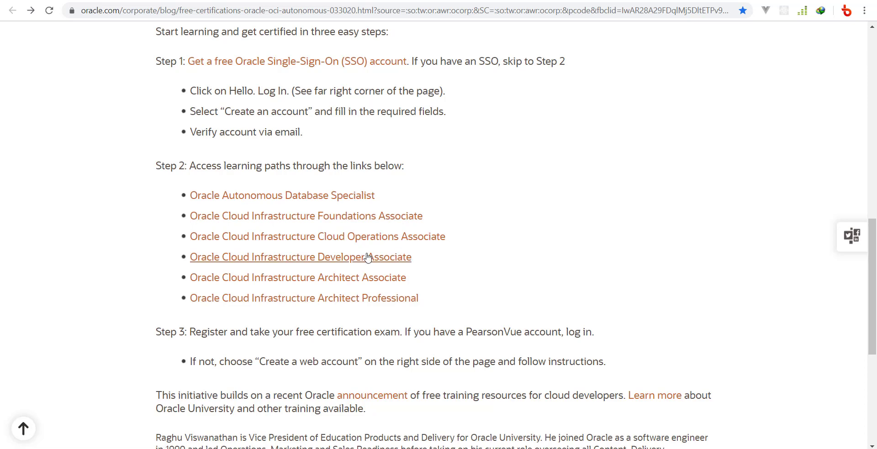
mouse_move(413, 262)
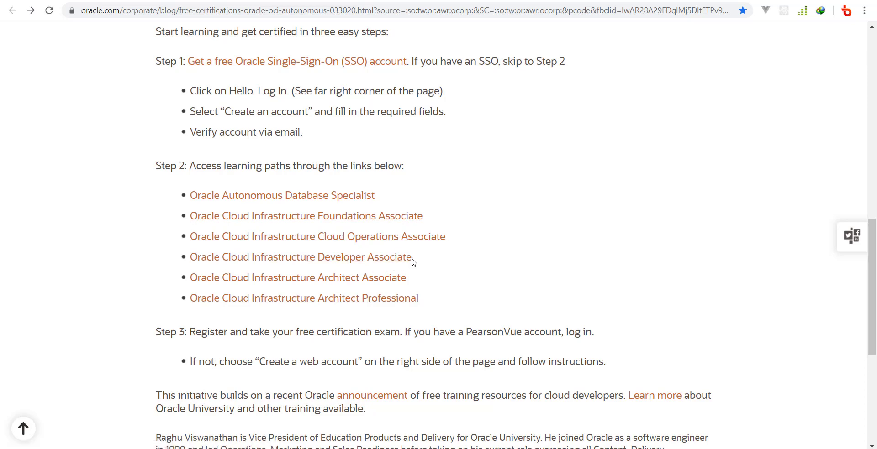
mouse_move(351, 281)
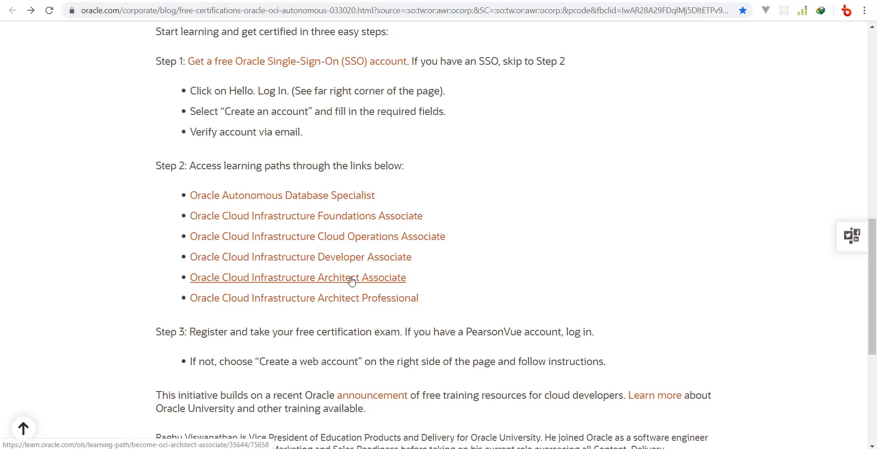
mouse_move(386, 285)
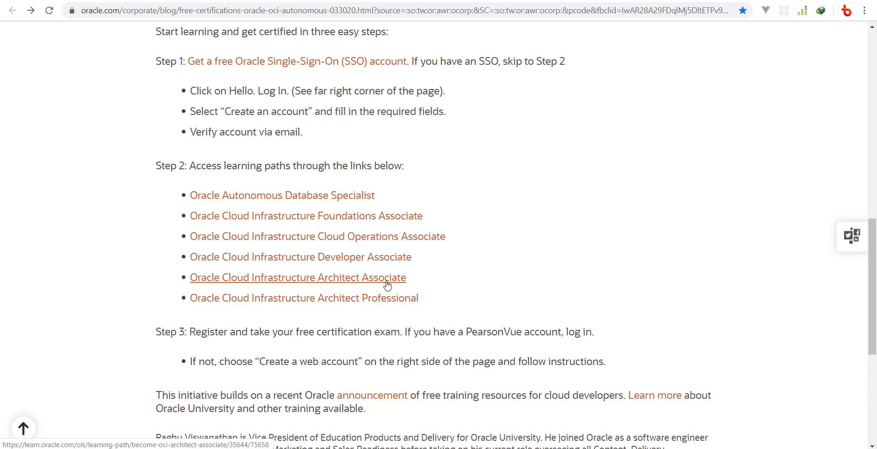
mouse_move(387, 295)
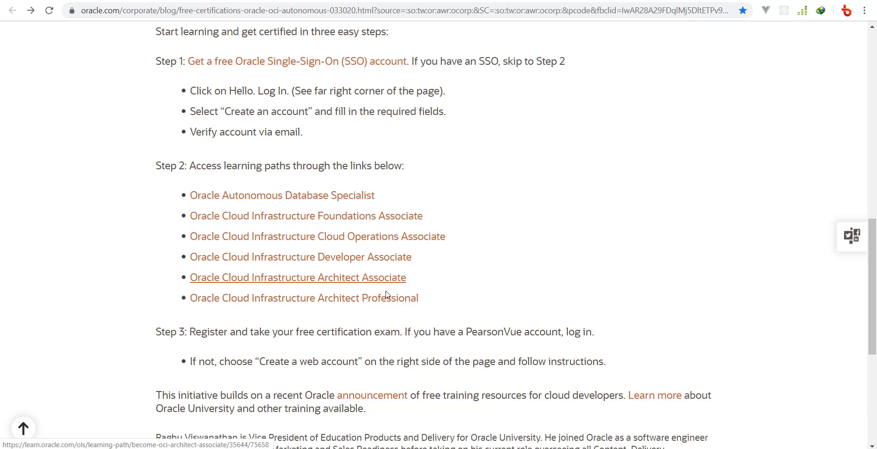
mouse_move(378, 309)
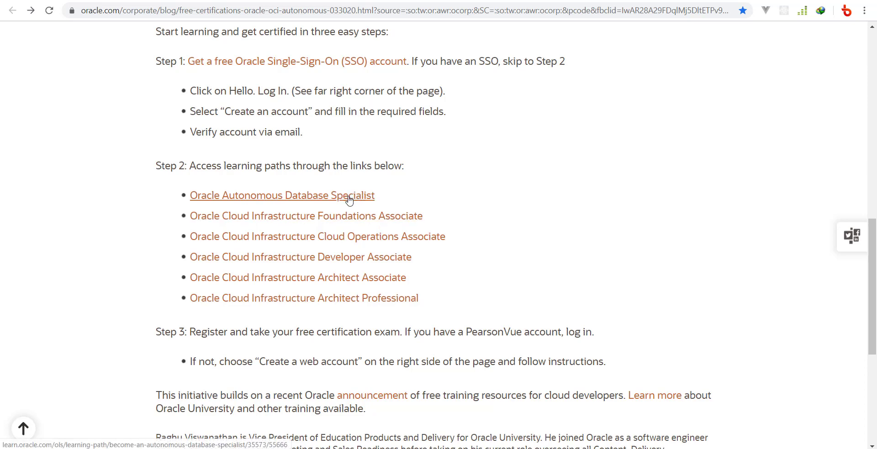
click(281, 195)
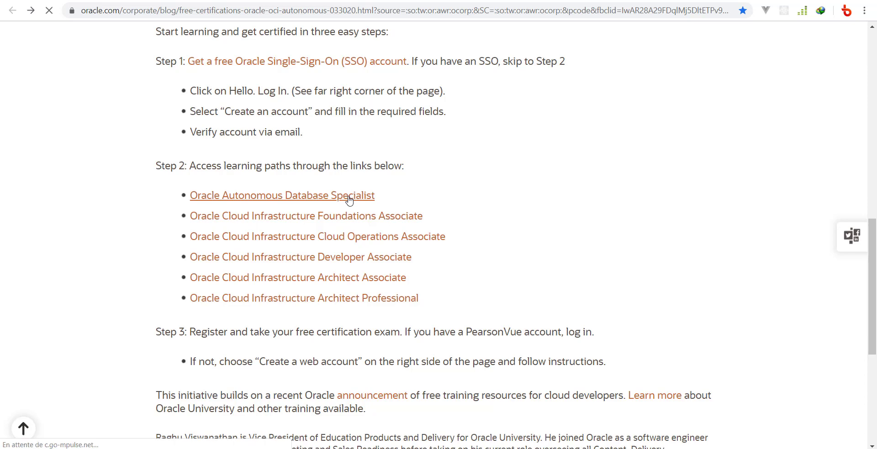
mouse_move(645, 232)
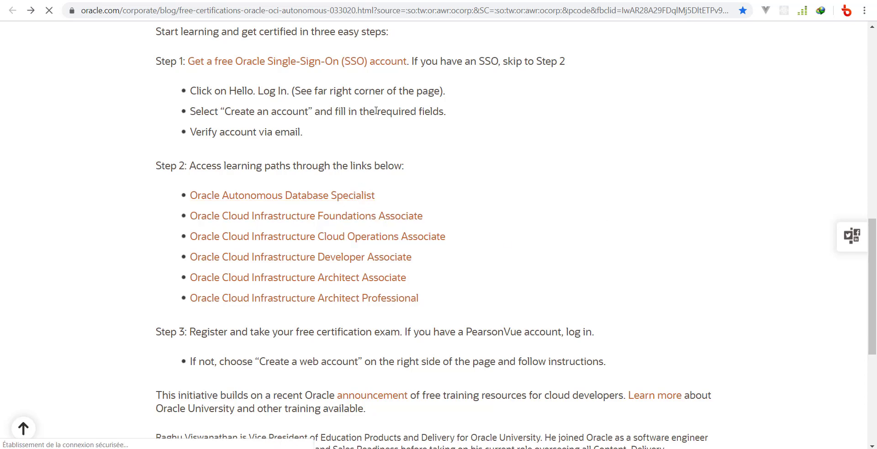
- Browse the four path items and open 'Working with Oracle Autonomous Database'
click(282, 195)
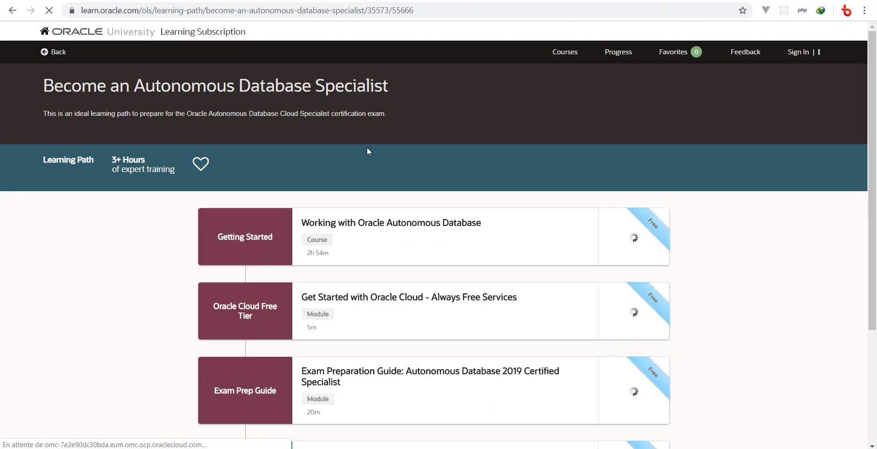
scroll(down, 3)
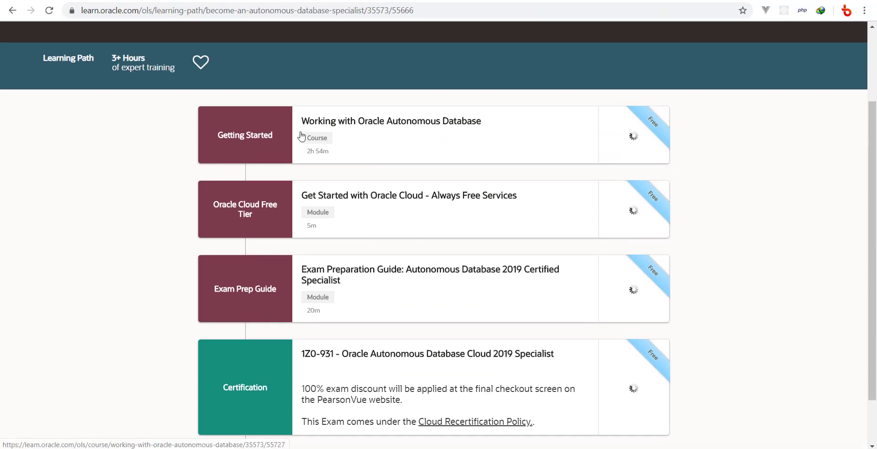
mouse_move(337, 134)
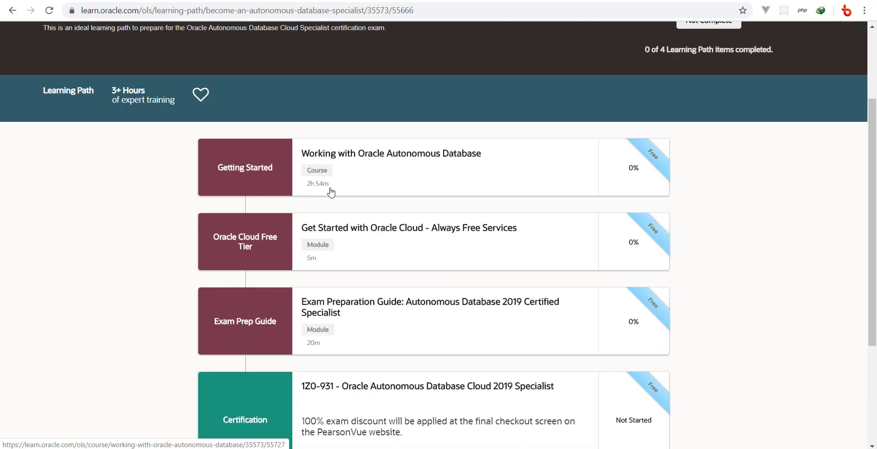
mouse_move(362, 235)
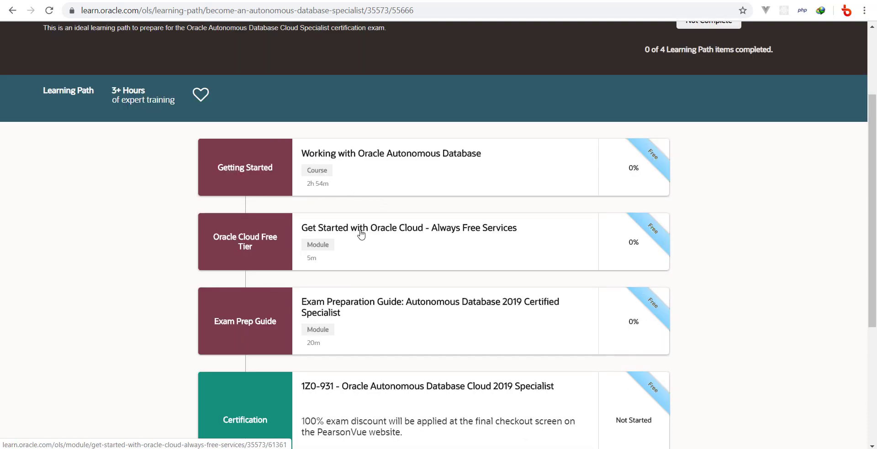
mouse_move(373, 259)
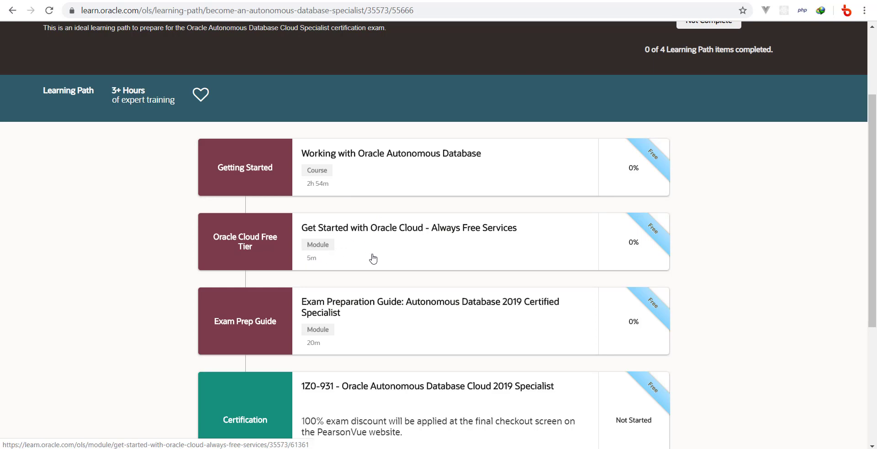
mouse_move(391, 313)
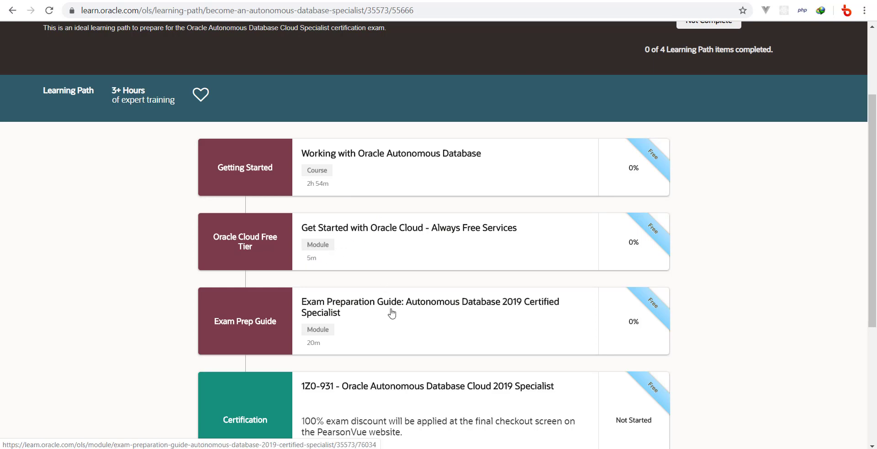
scroll(down, 3)
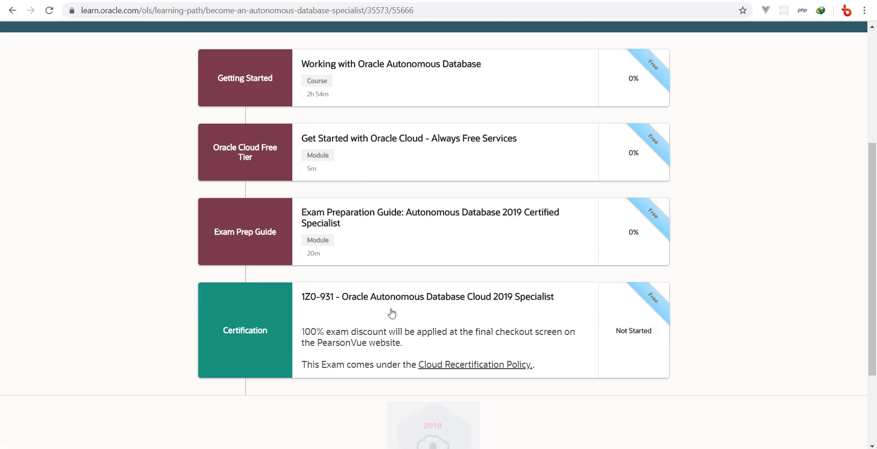
mouse_move(364, 345)
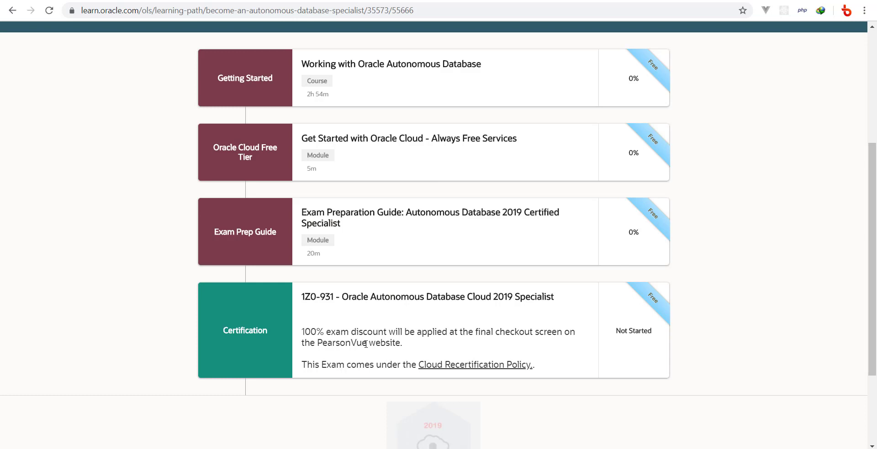
scroll(up, 3)
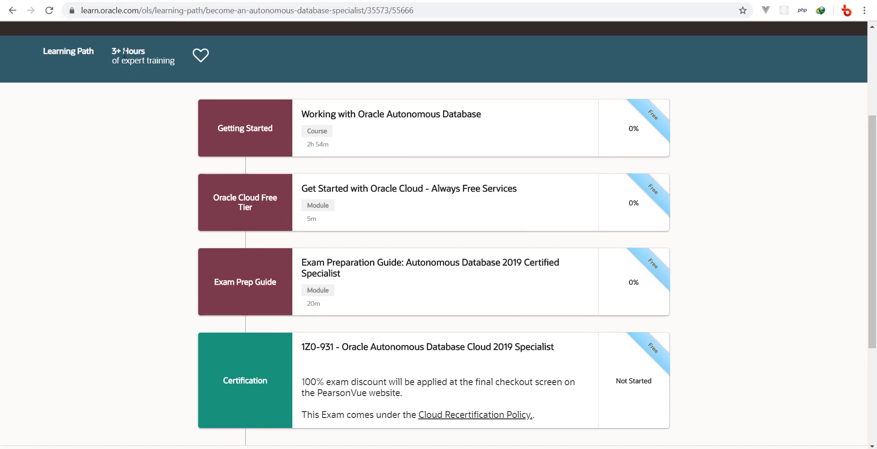
scroll(up, 3)
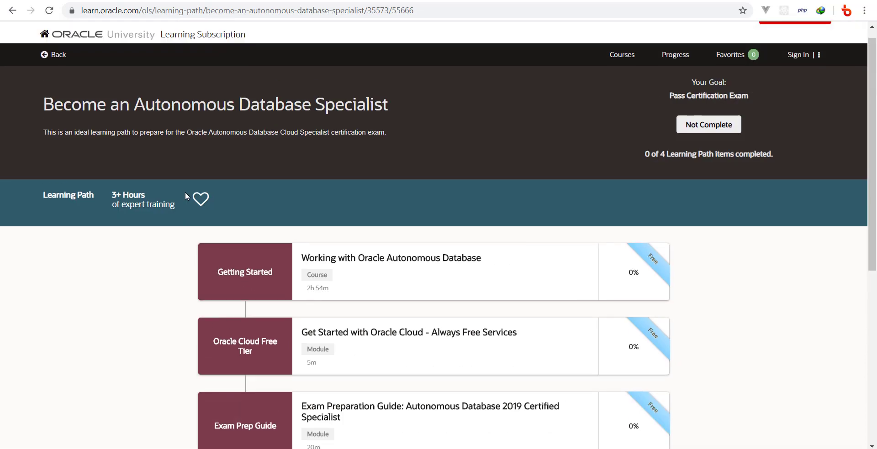
scroll(down, 3)
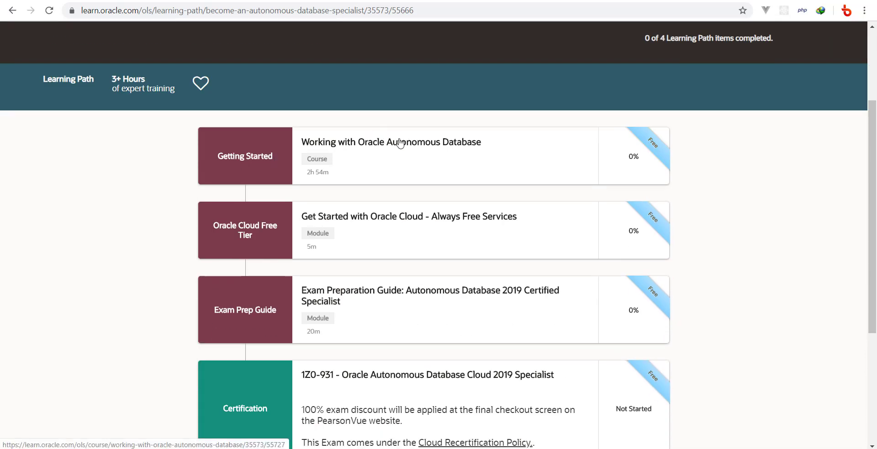
click(391, 142)
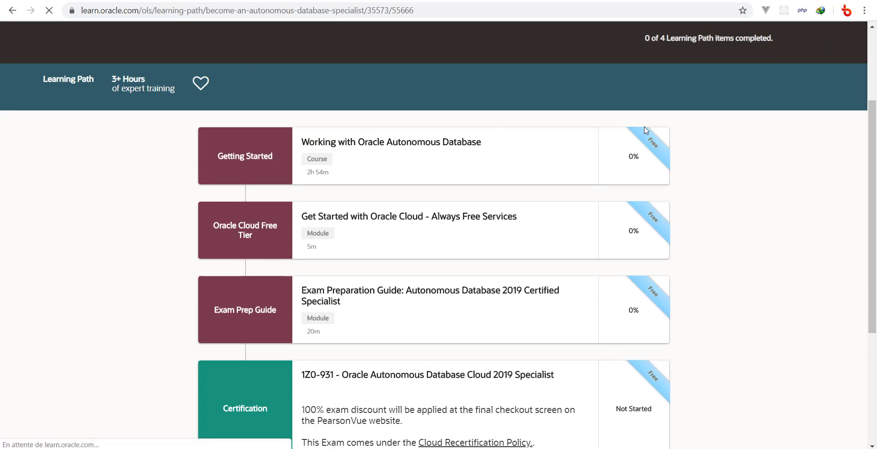
- Load the 'Autonomous Database Technical Overview' lesson from the course outline
click(391, 142)
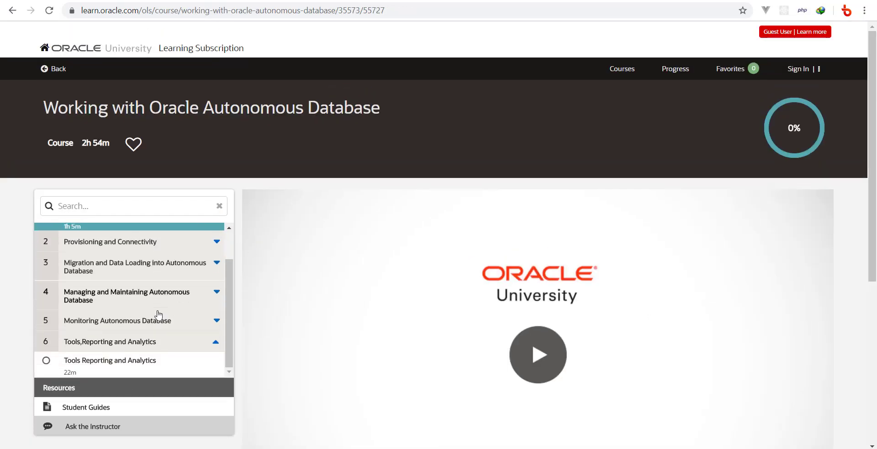
scroll(down, 3)
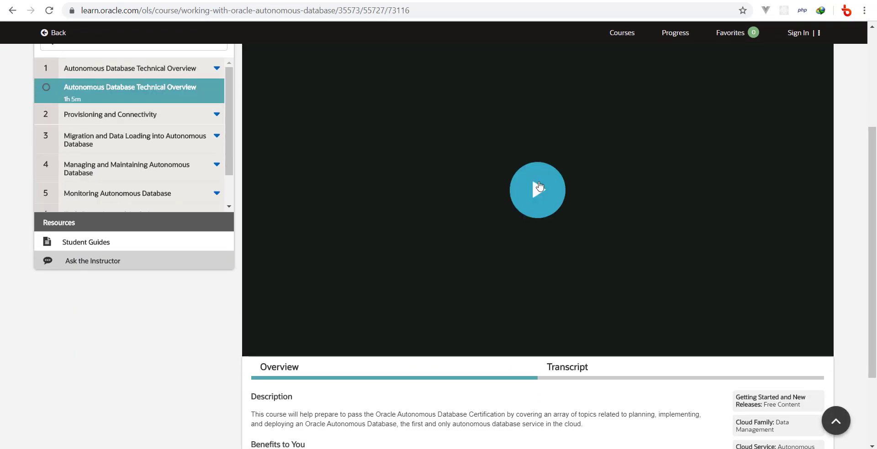
- Start the Technical Overview video and turn on English subtitles
click(537, 190)
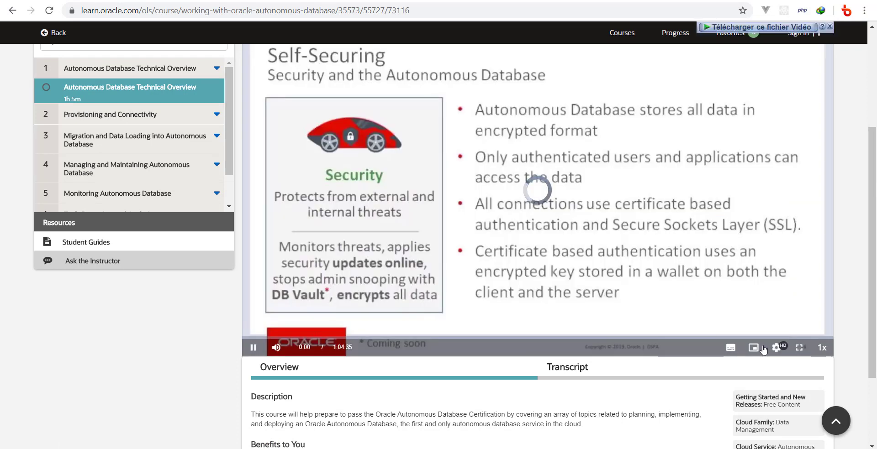
click(730, 348)
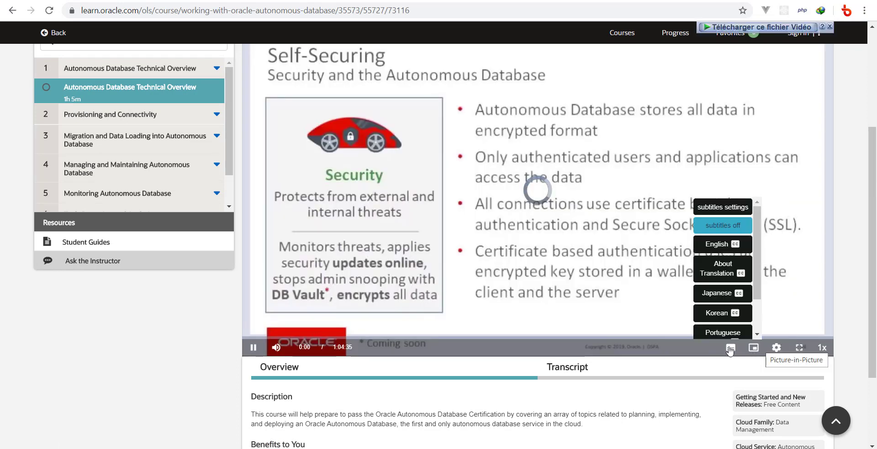
mouse_move(730, 347)
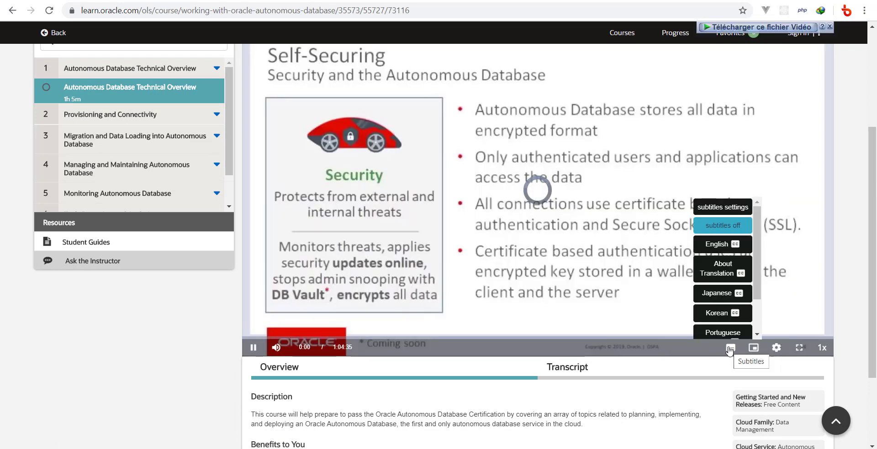
click(717, 244)
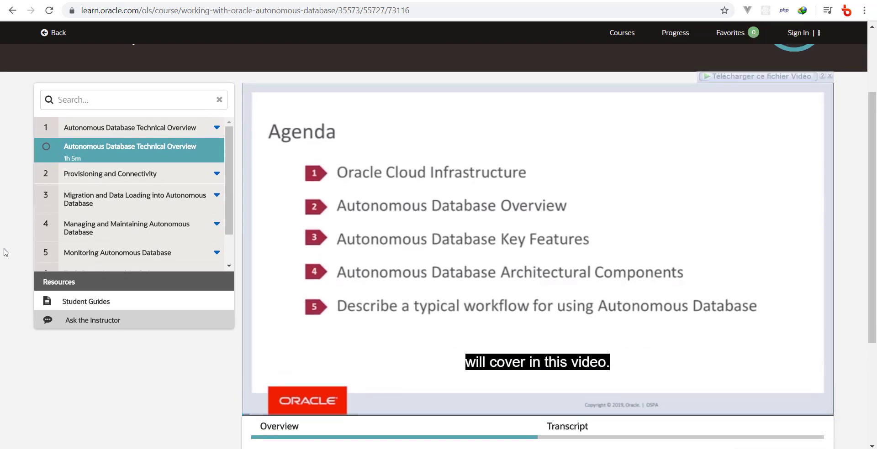
scroll(up, 3)
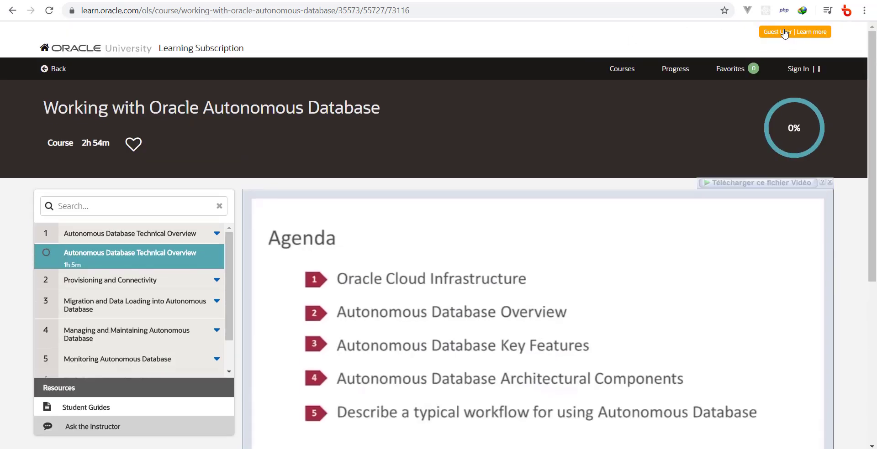
scroll(down, 3)
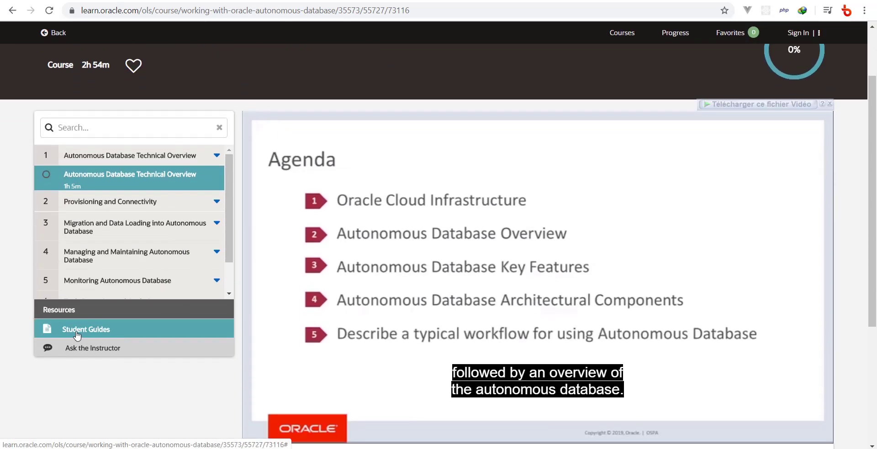
mouse_move(92, 348)
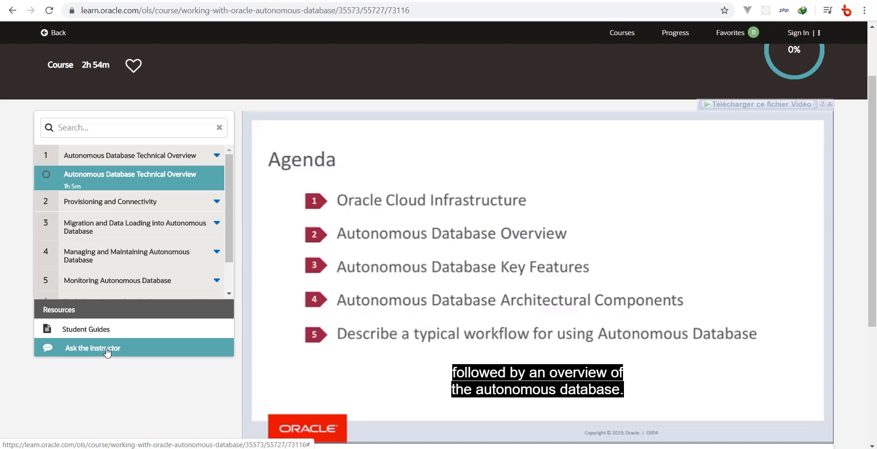